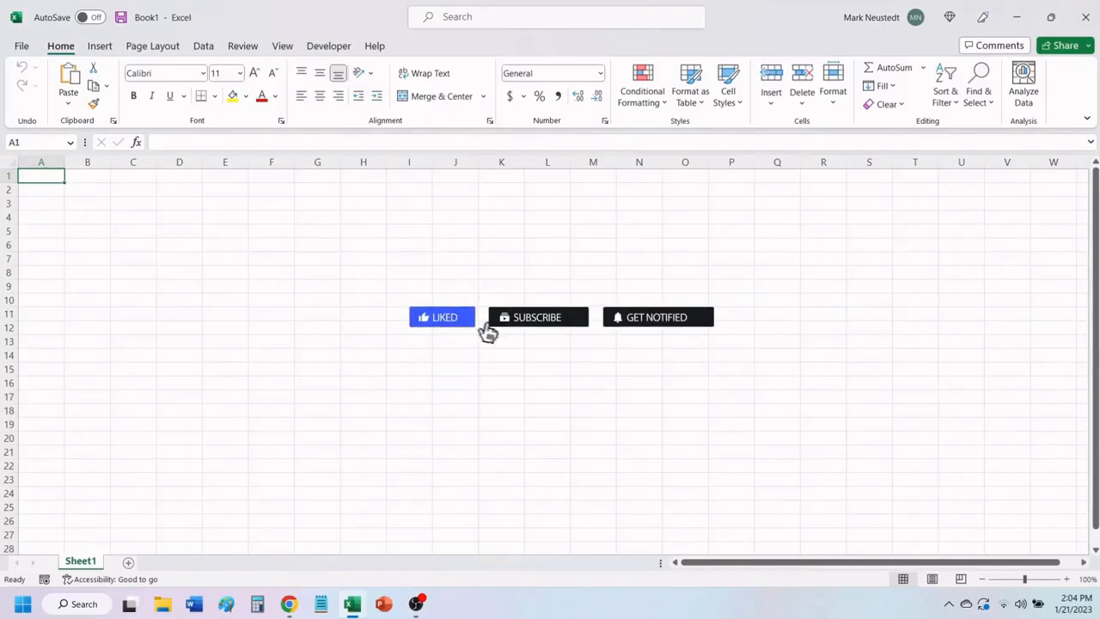
Clear the sheet selection, select B3:N22, and open the Home tab's Conditional Formatting menu.
click(537, 317)
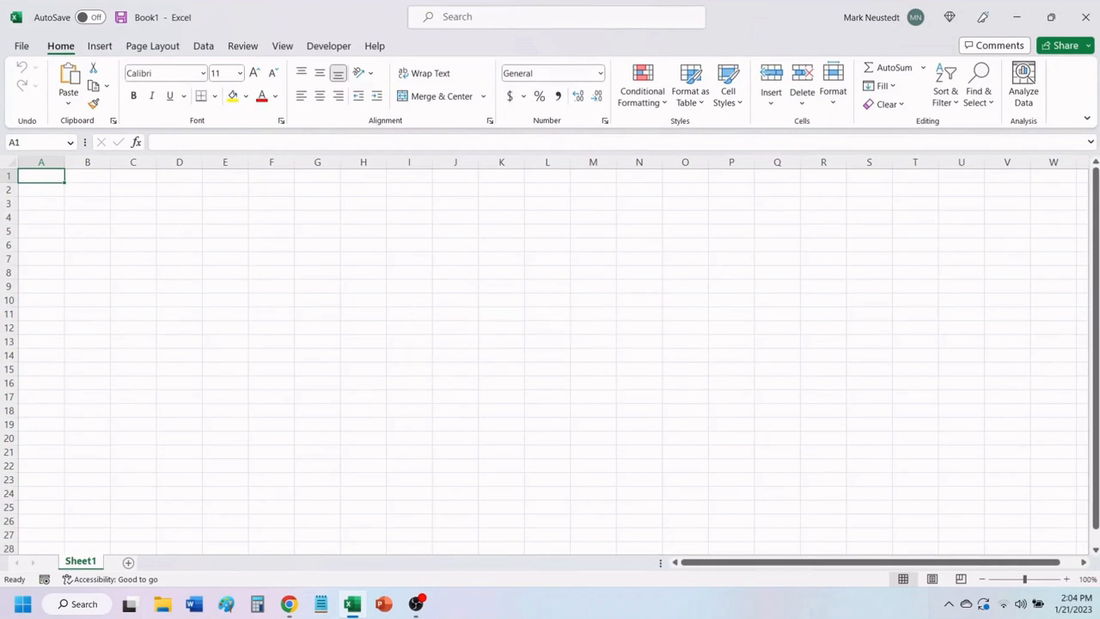
click(328, 46)
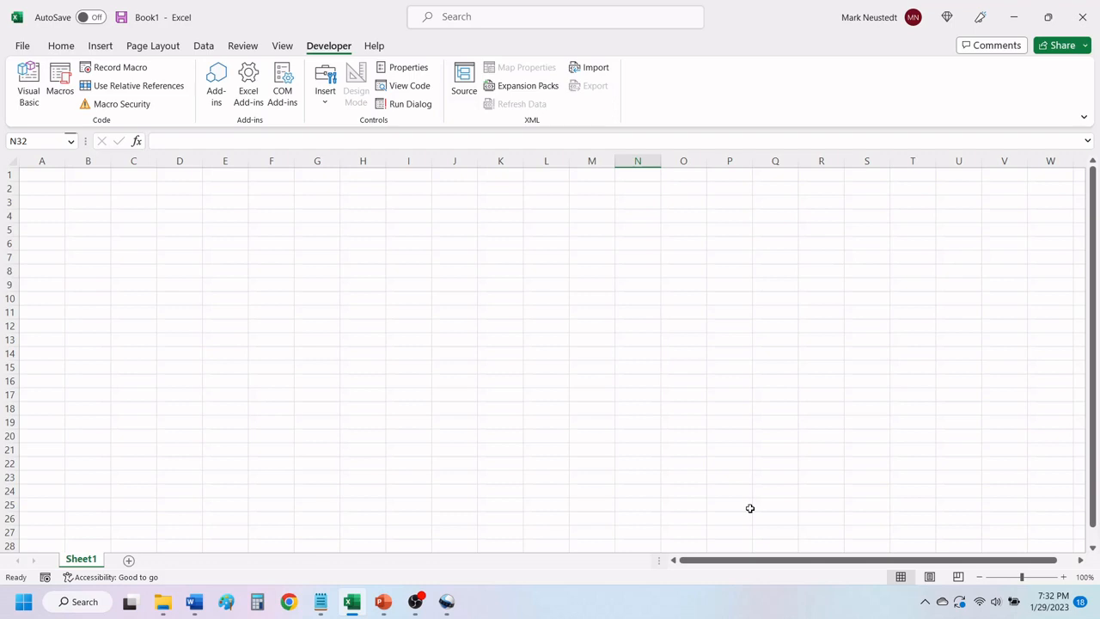
mouse_move(524, 427)
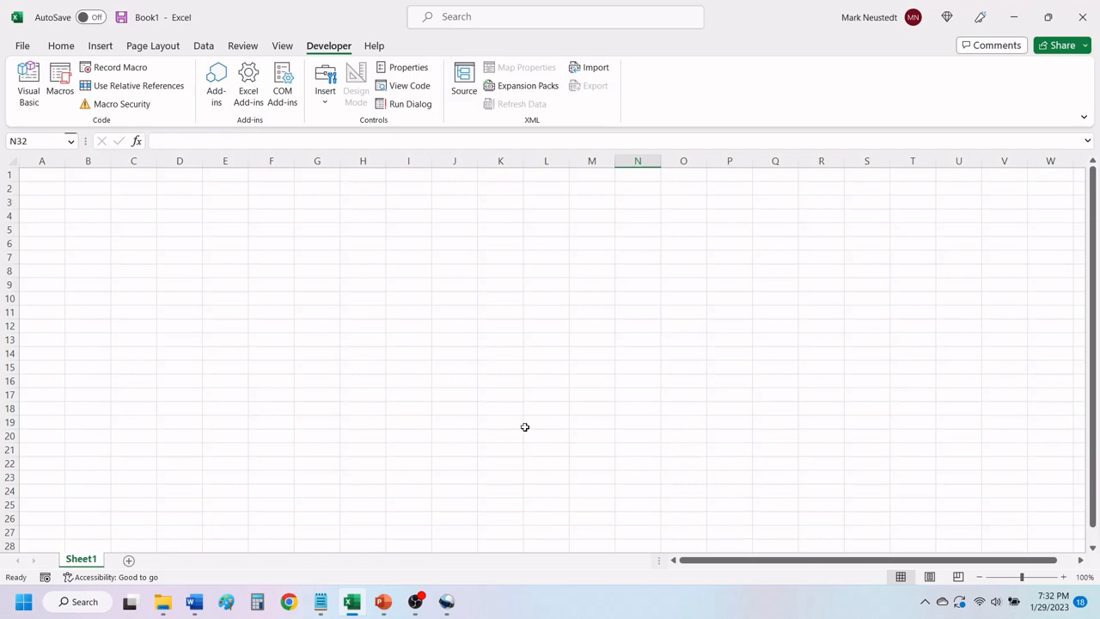
mouse_move(260, 251)
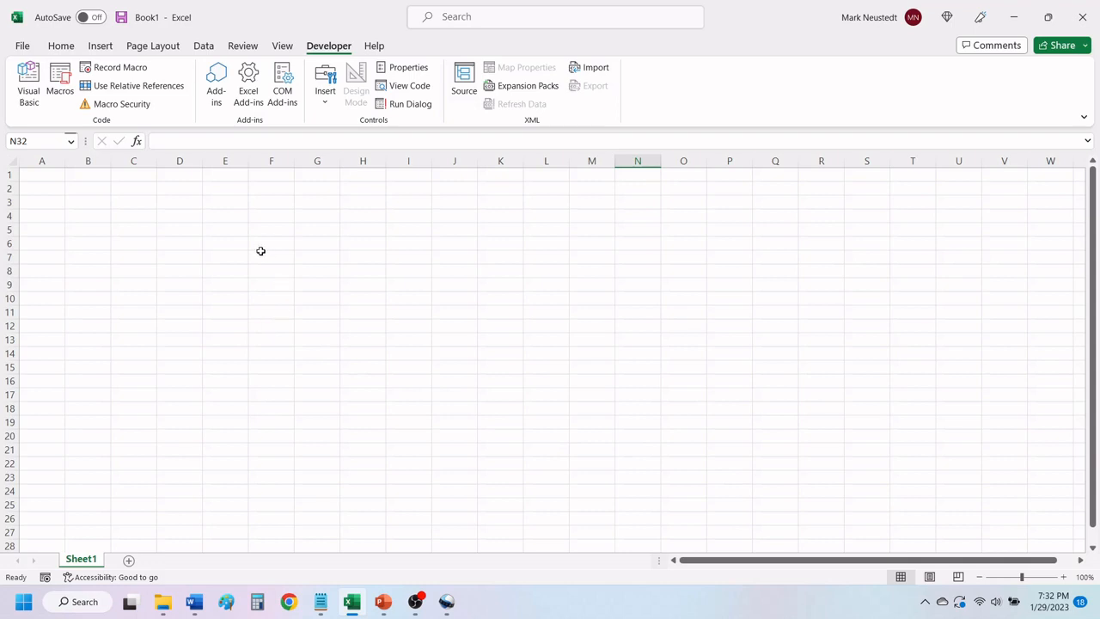
mouse_move(57, 213)
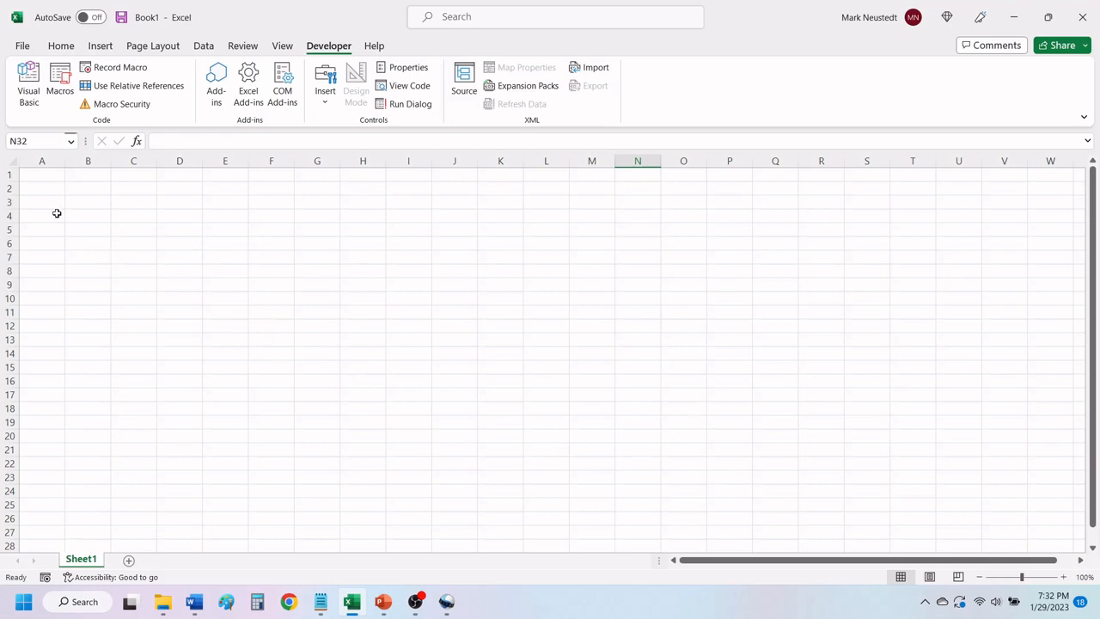
mouse_move(12, 162)
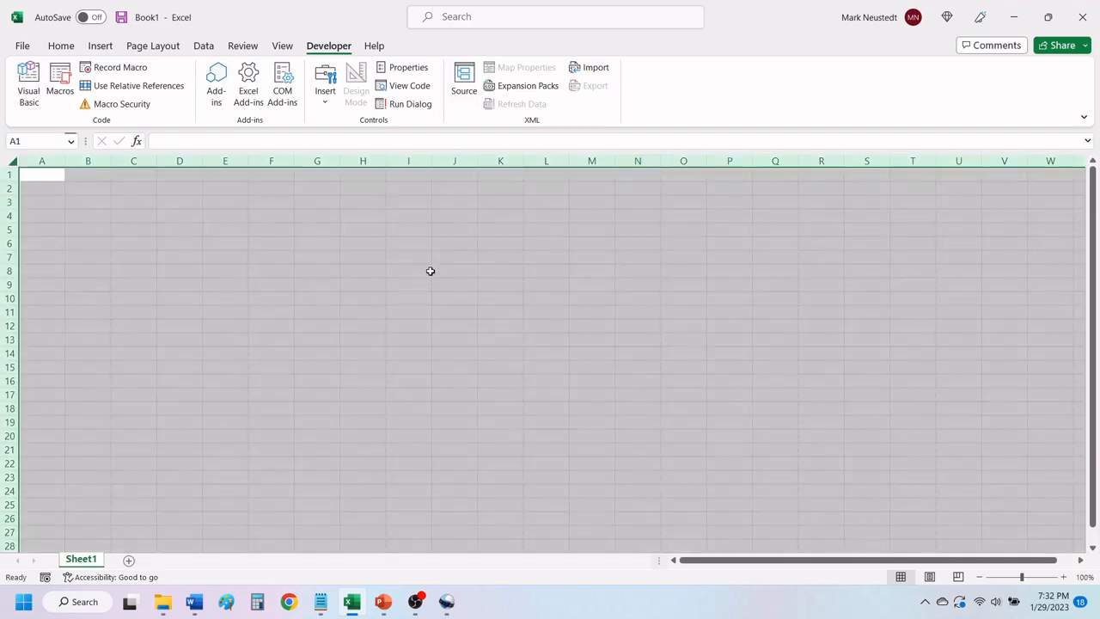
click(500, 270)
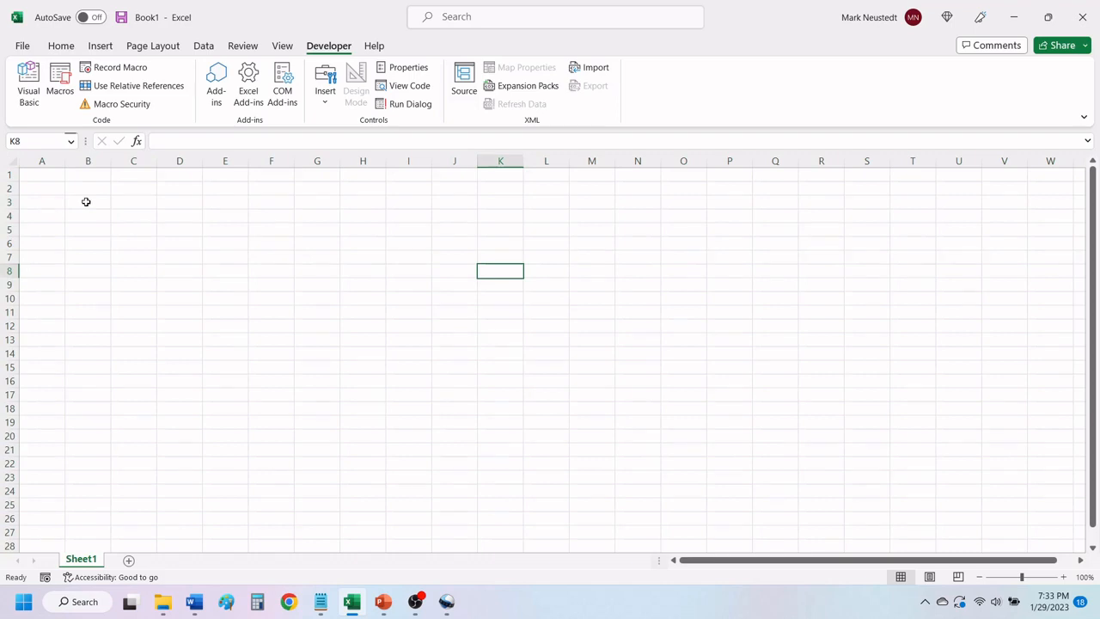
drag(86, 202, 628, 452)
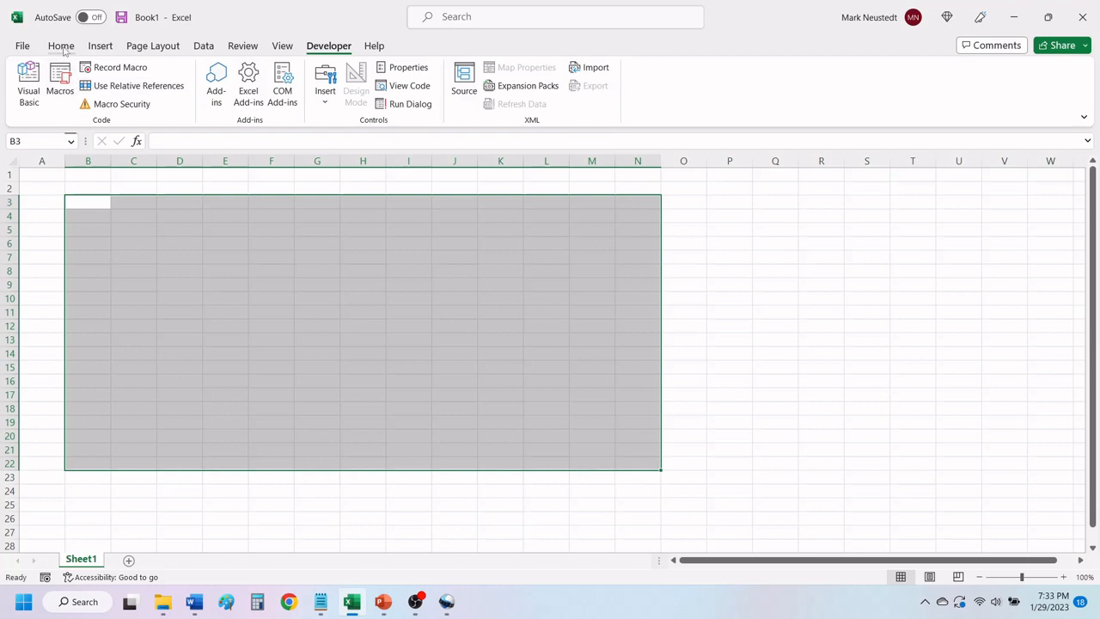
click(61, 45)
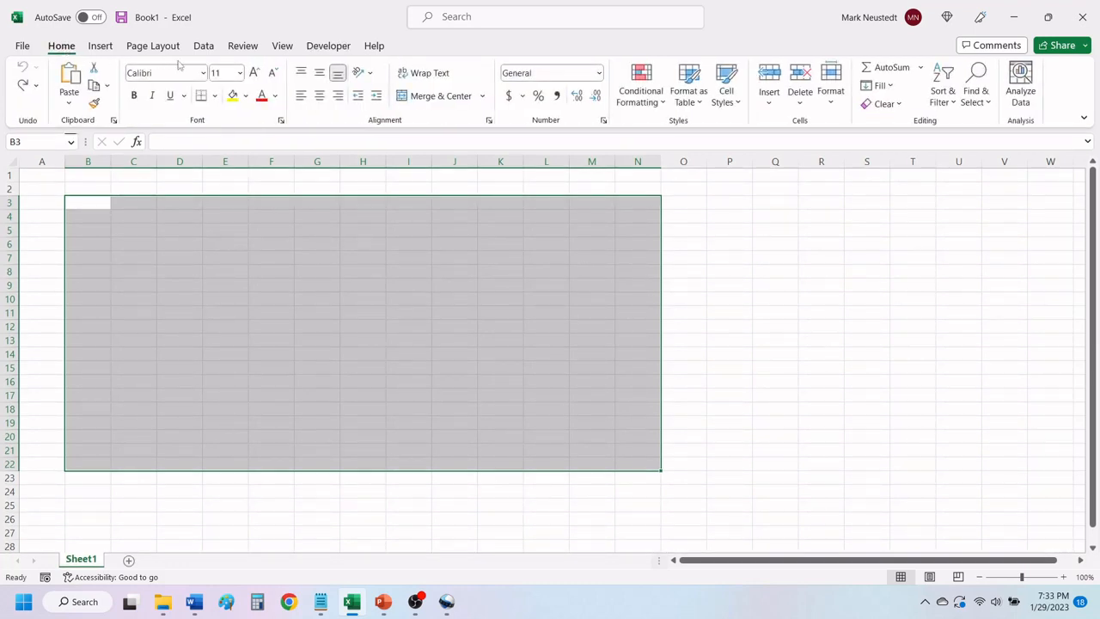
click(641, 86)
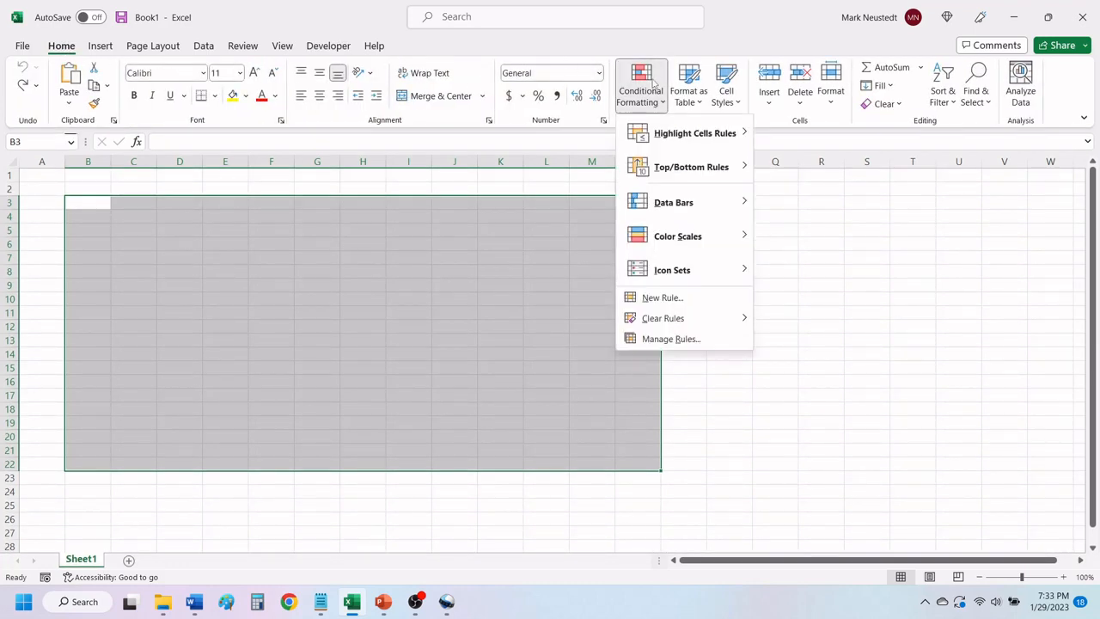
mouse_move(662, 298)
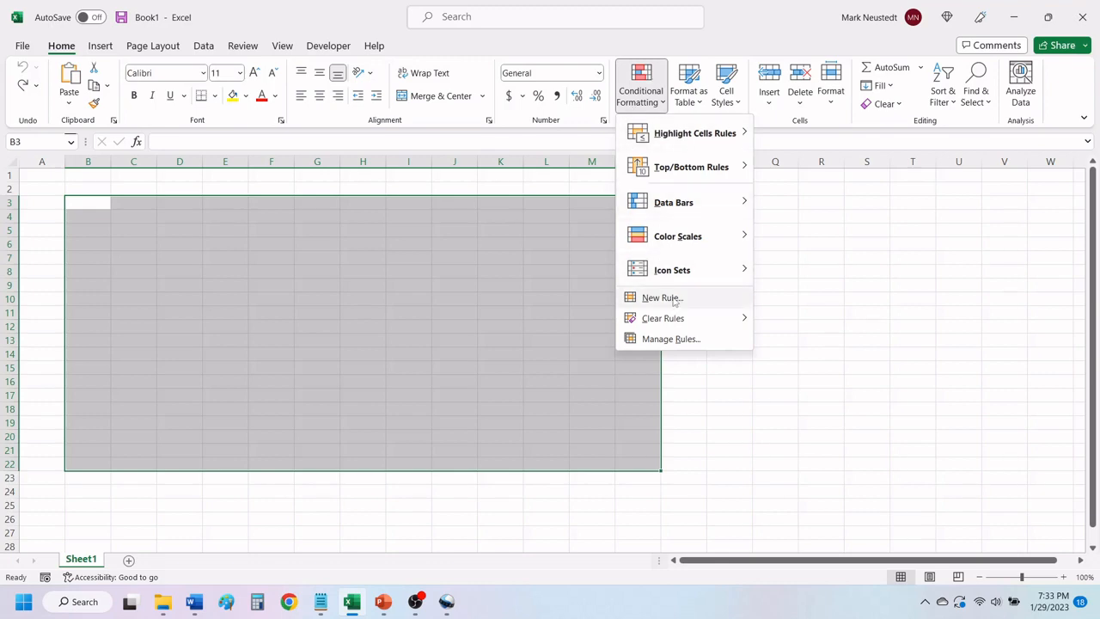
Start a new formula-based rule with the condition =MOD(COLUMN(),2)=0.
click(661, 297)
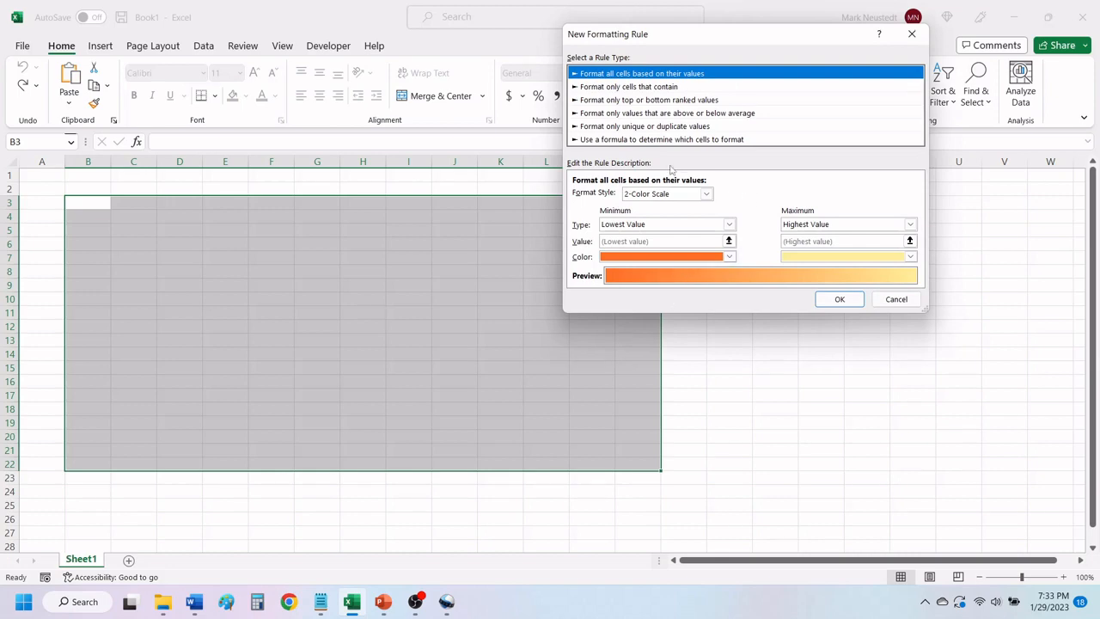
click(662, 139)
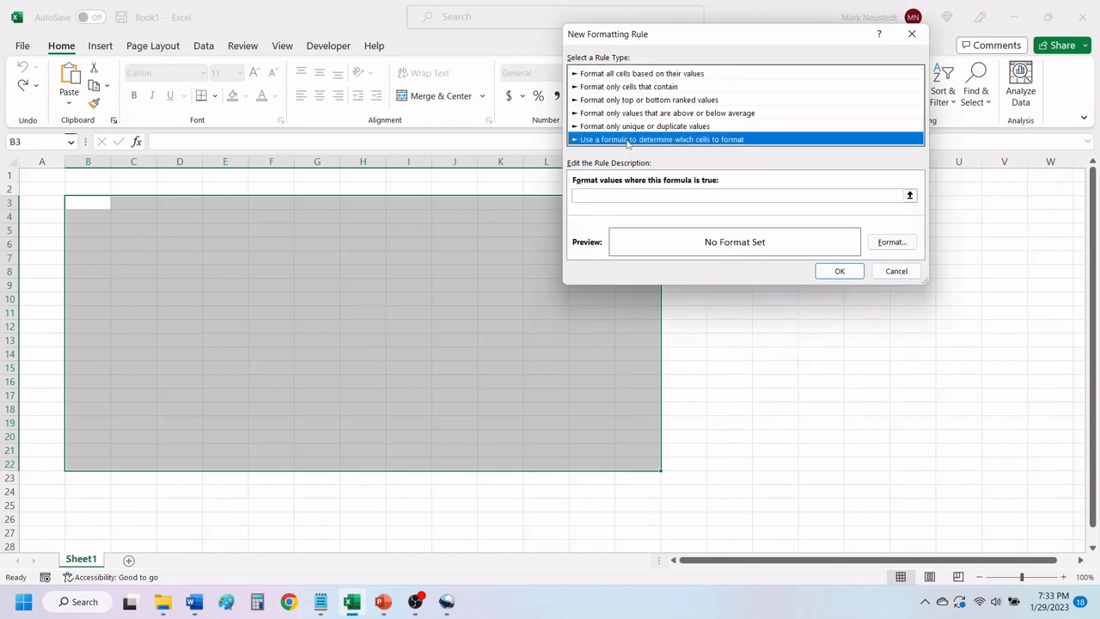
mouse_move(625, 179)
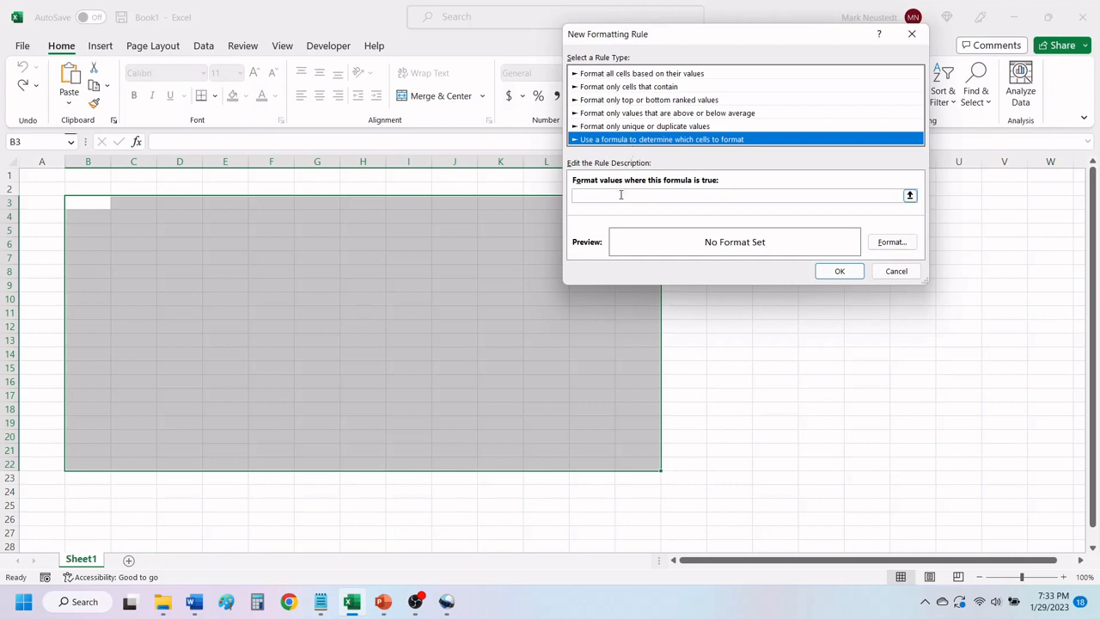
click(739, 195)
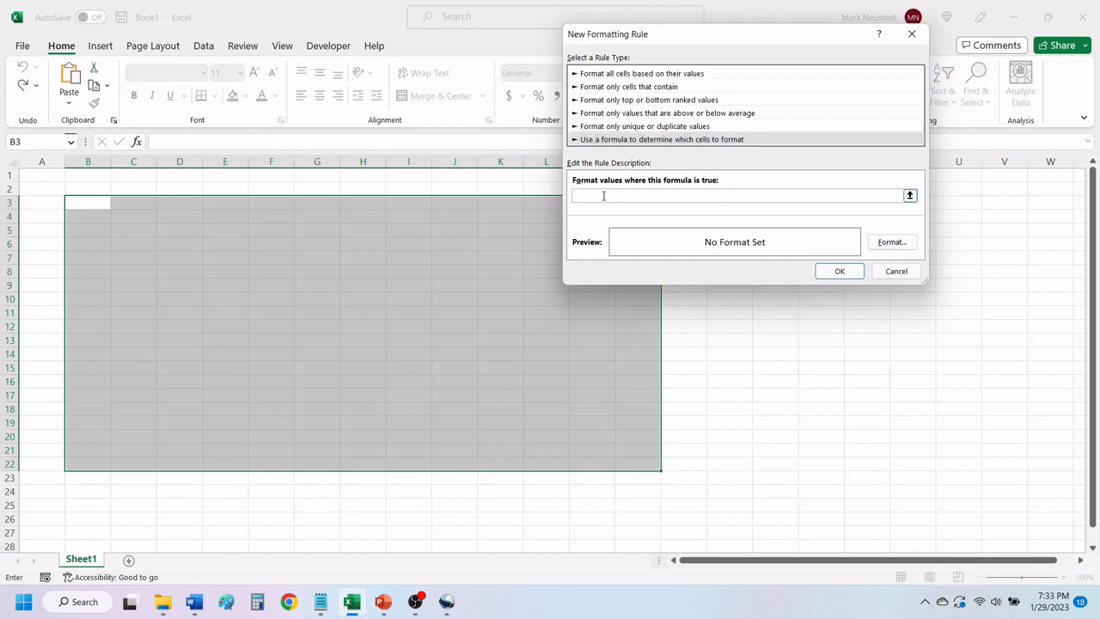
text(=MOD(COLUMN(),2)=0)
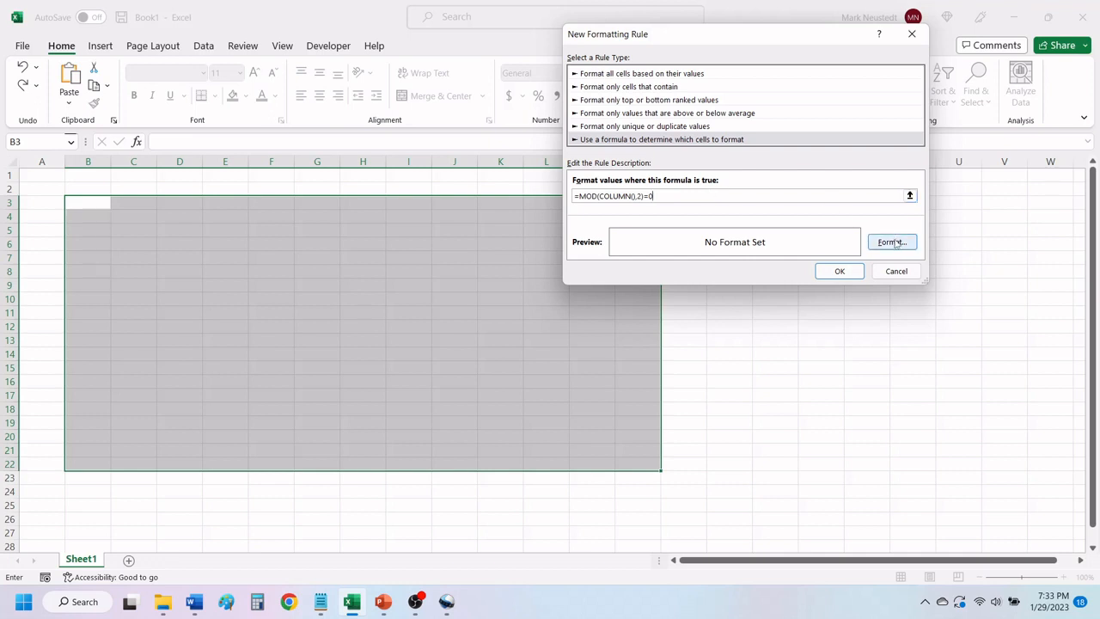
Give the rule a light blue fill, apply it, and deselect to view the shaded columns.
click(891, 242)
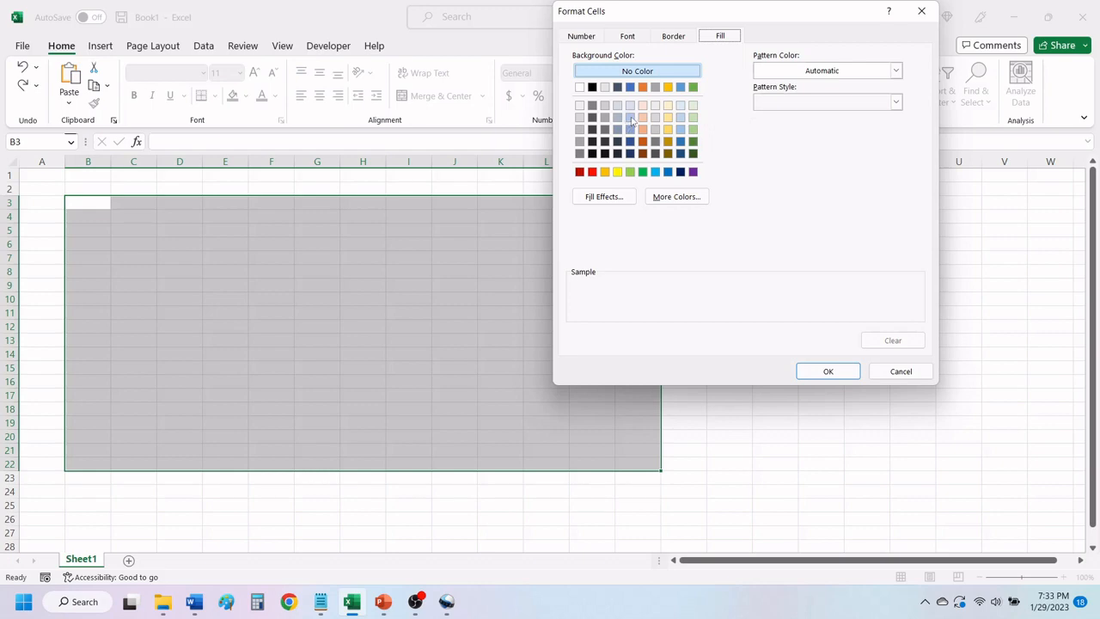
click(630, 118)
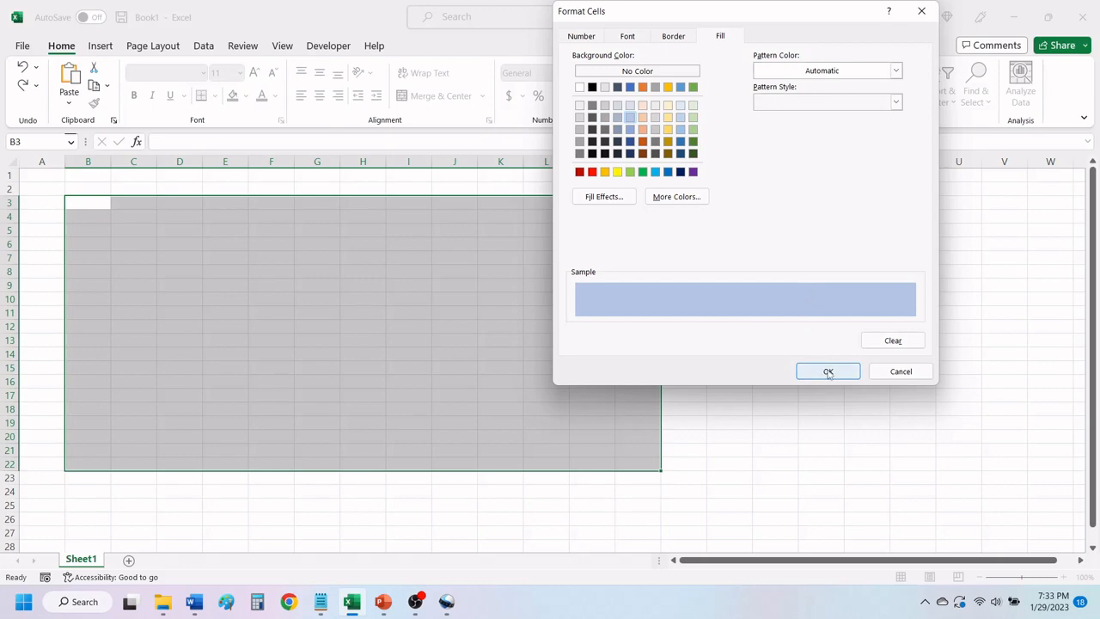
click(827, 370)
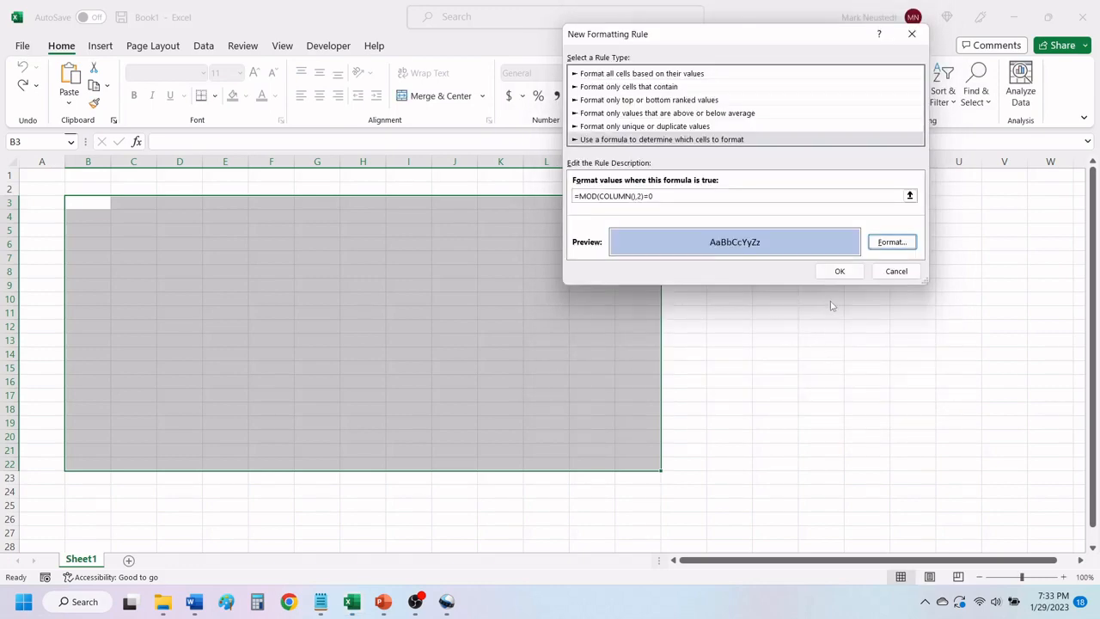
click(840, 271)
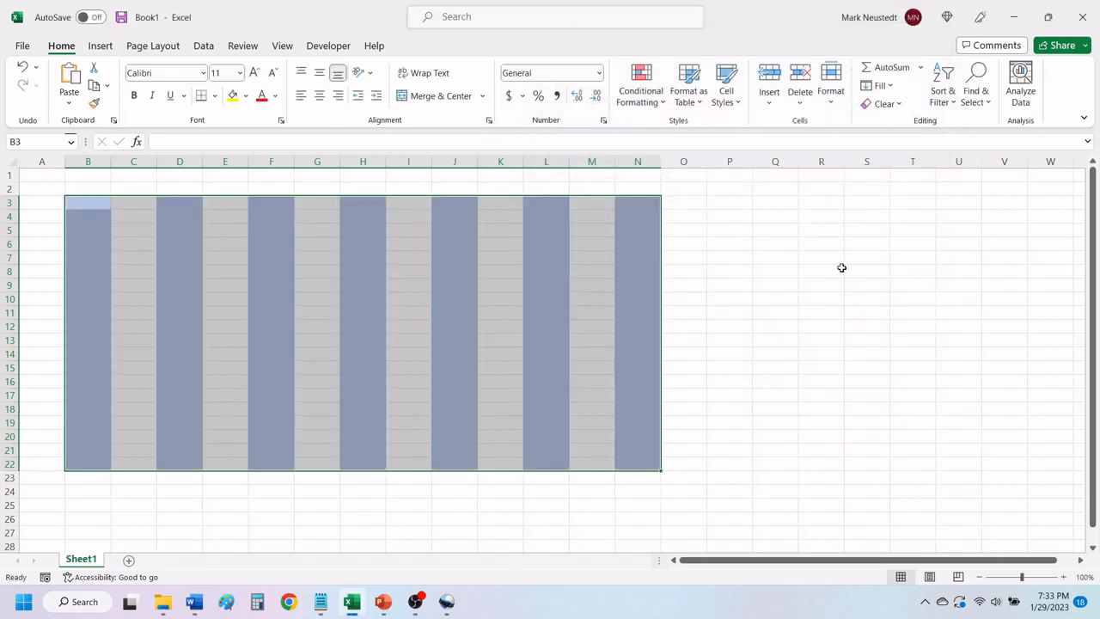
click(774, 271)
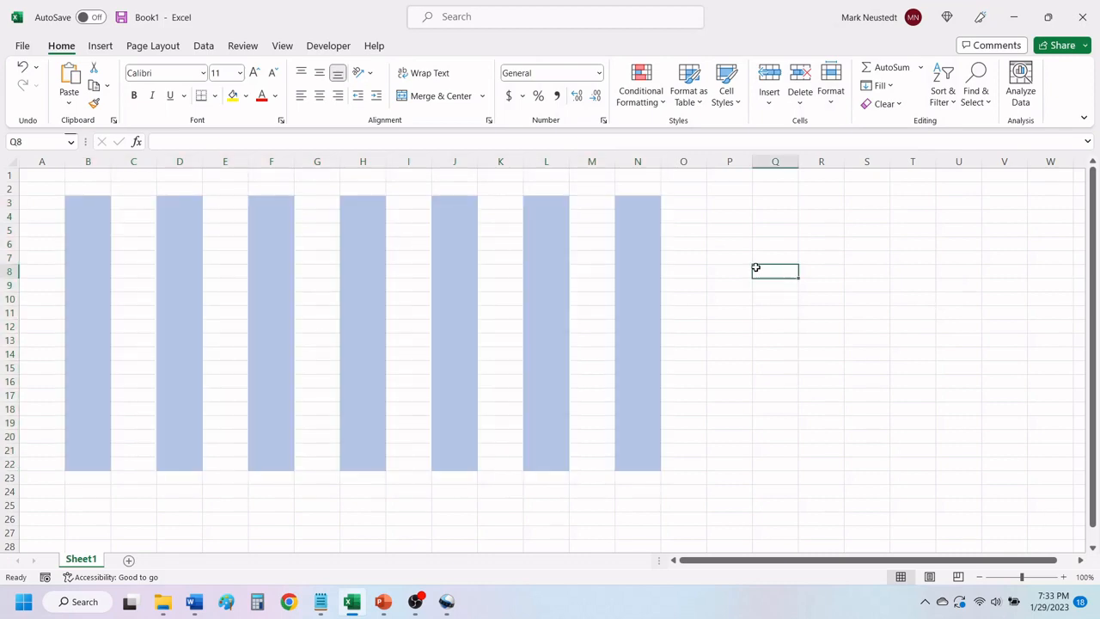